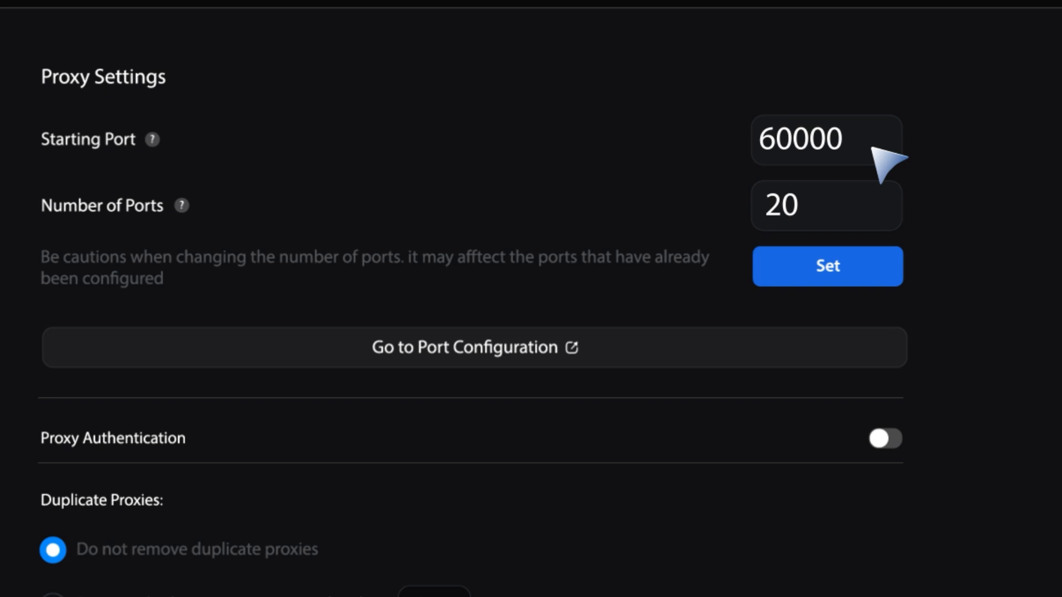
Change the Starting Port from 60000 to 5000 and apply it with Set.
left_click(845, 139)
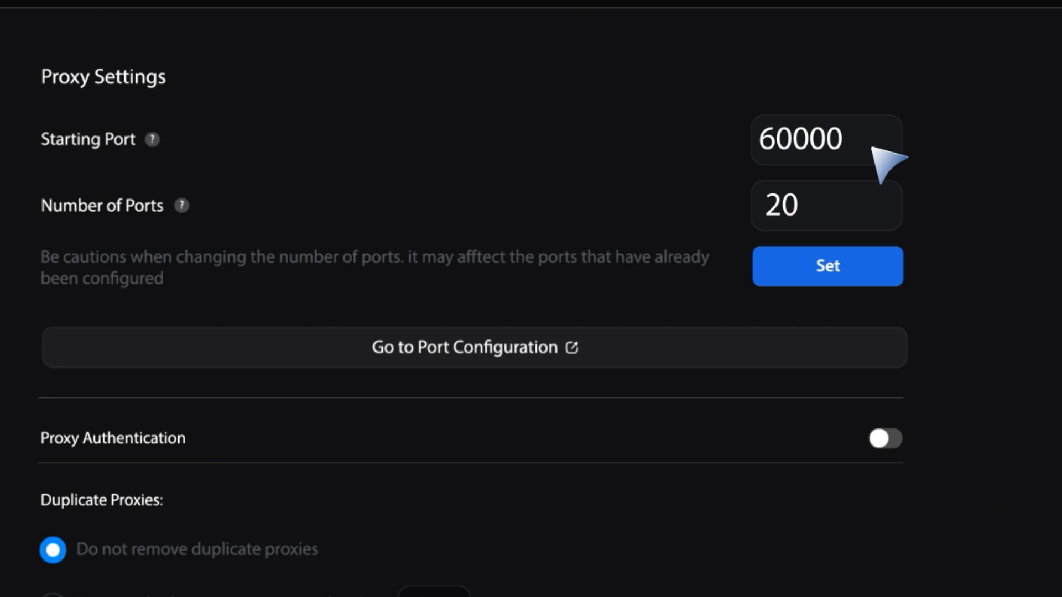
type("5")
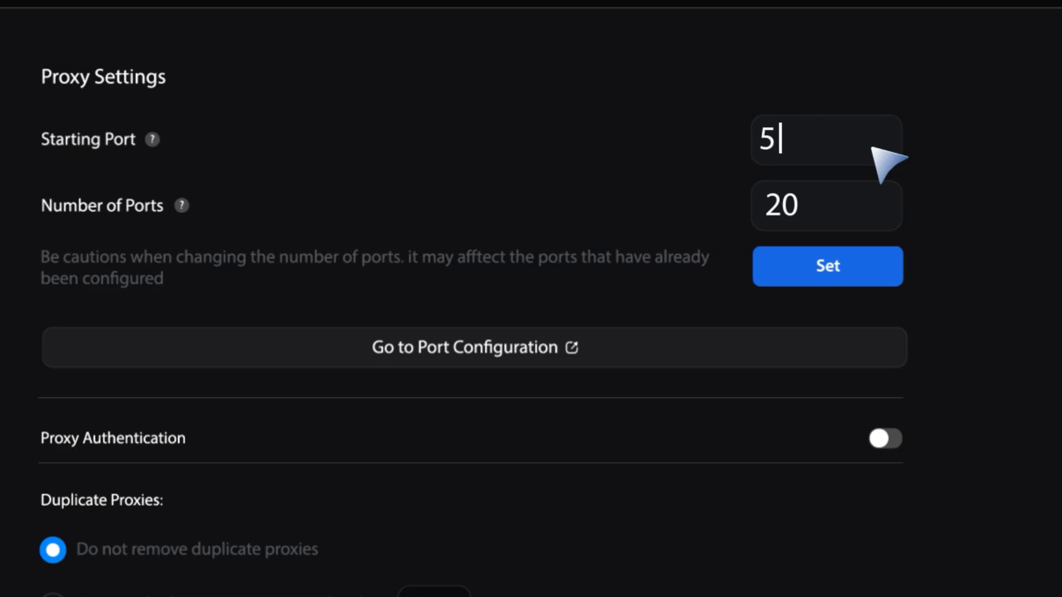
type("000")
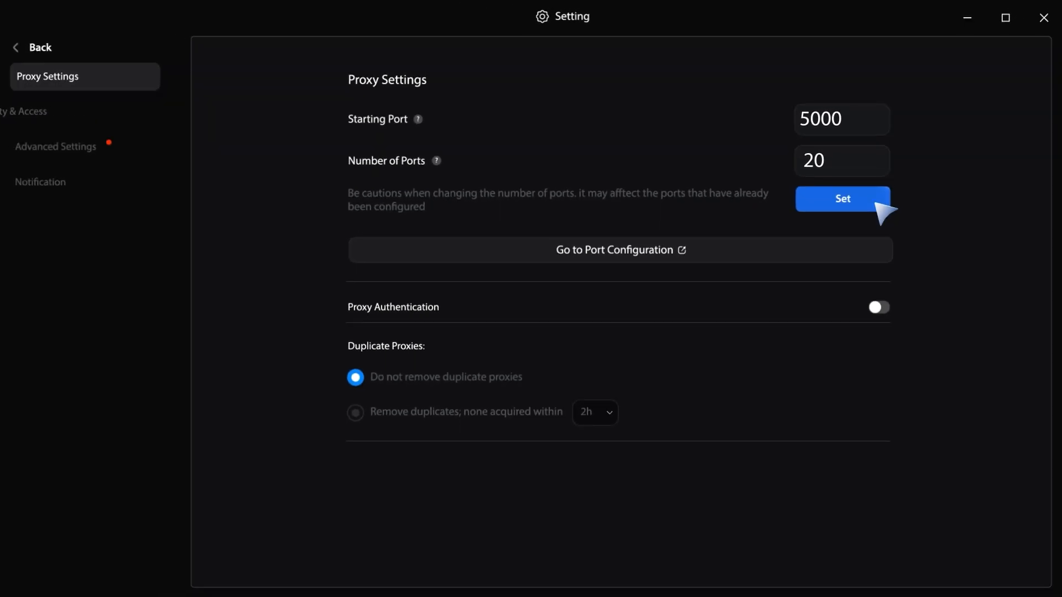
left_click(32, 46)
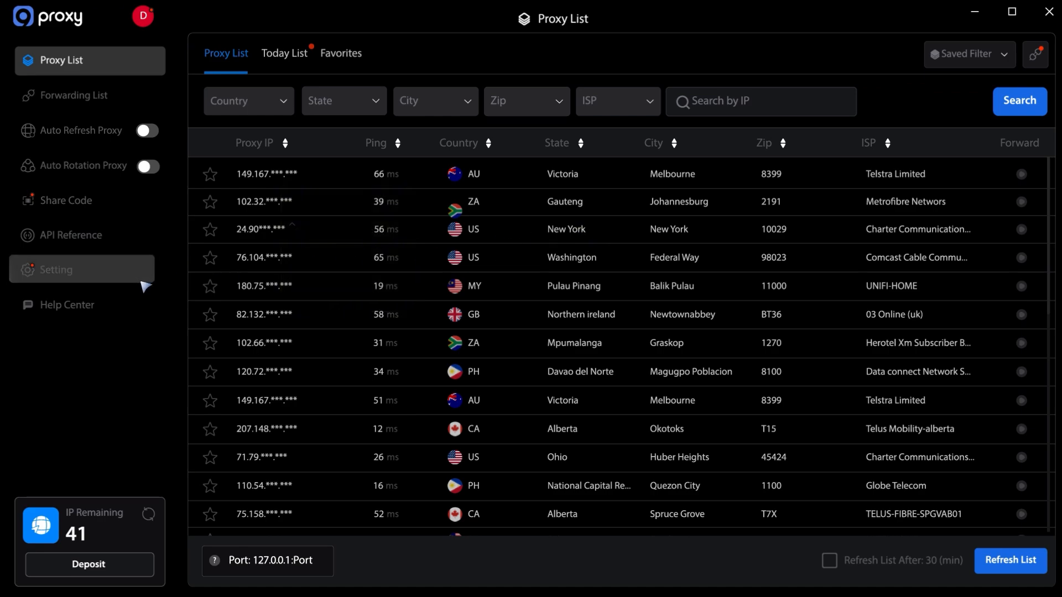
Open Setting from the Proxy List sidebar.
left_click(55, 270)
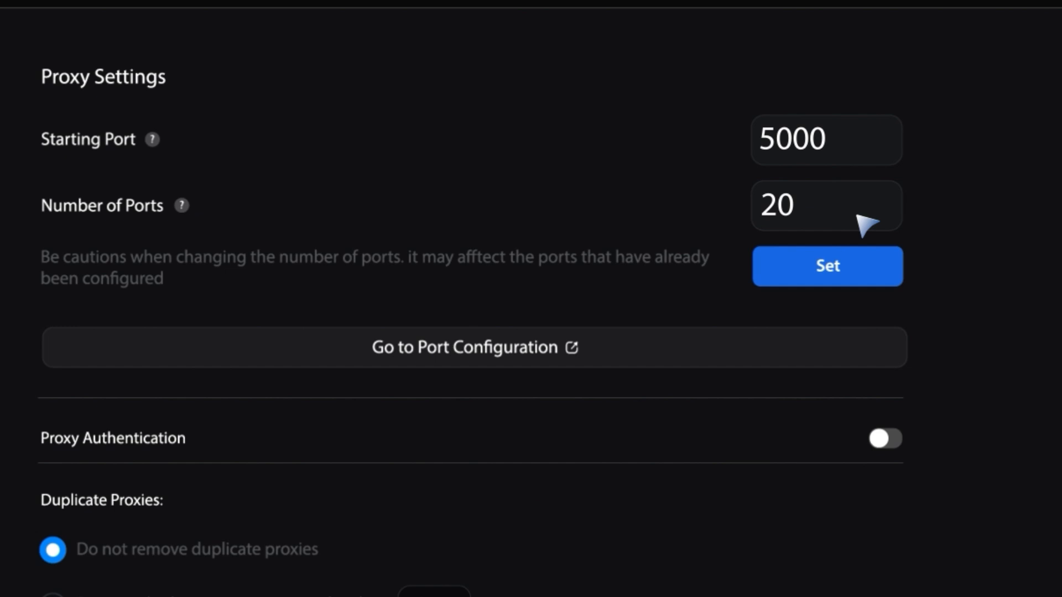
Enter 30 as the Number of Ports.
type("30")
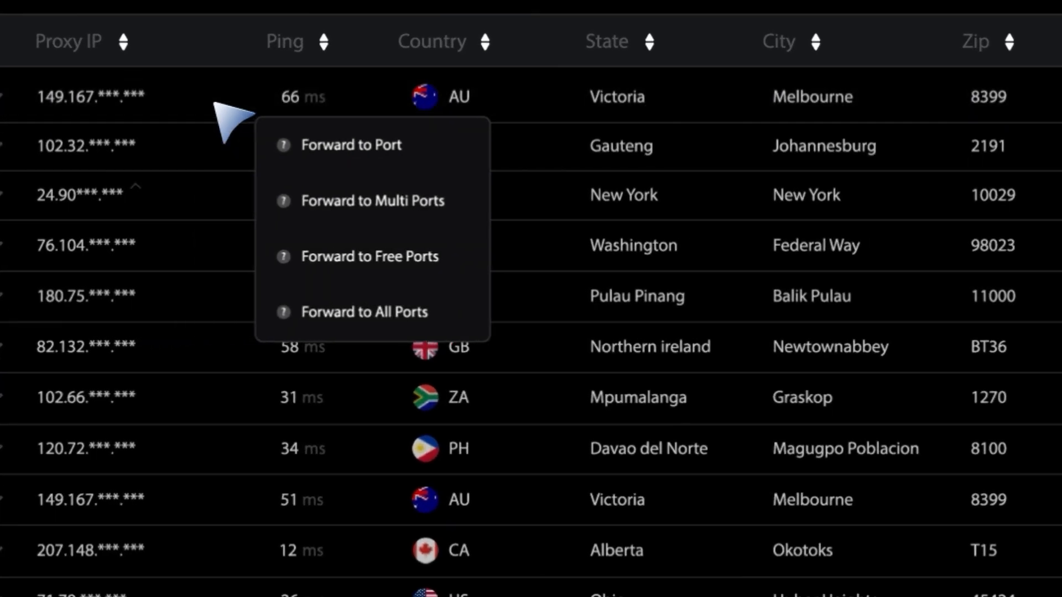
List free forwarding ports for the first proxy, scrolling through 5005 onward.
left_click(349, 144)
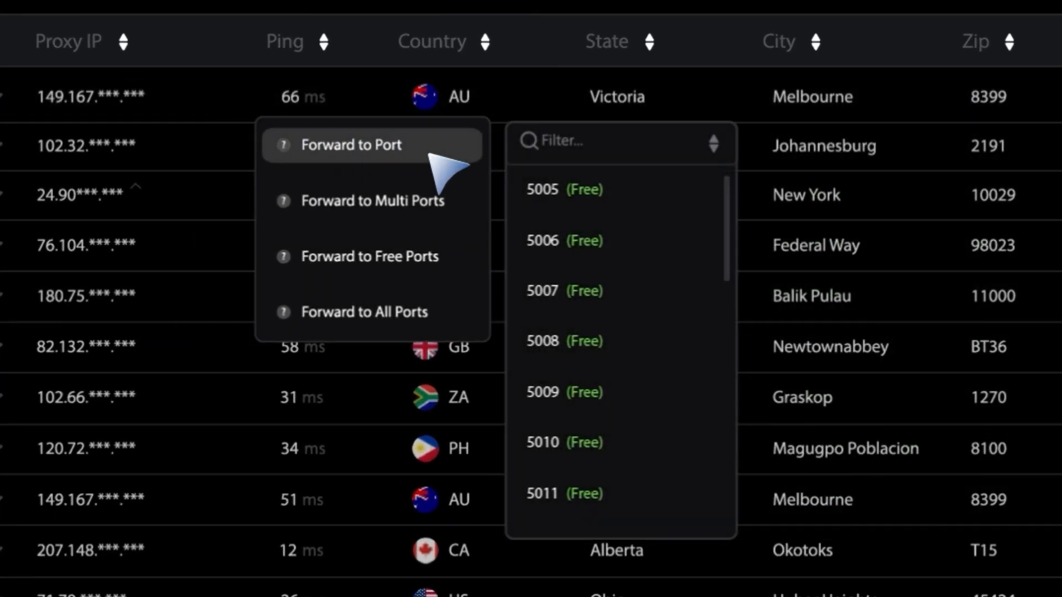
scroll("down", 3)
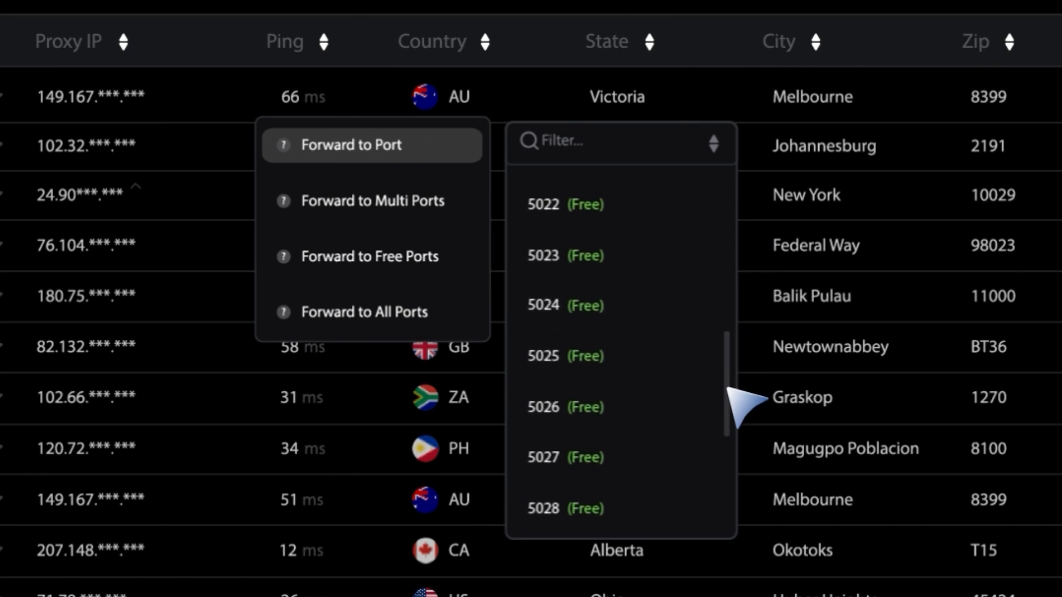